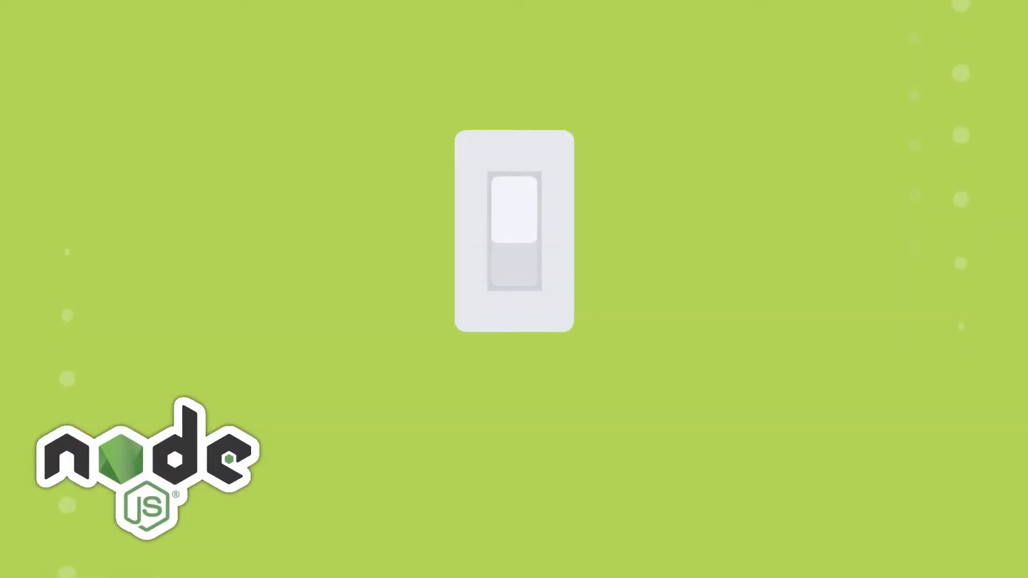
left_click(514, 232)
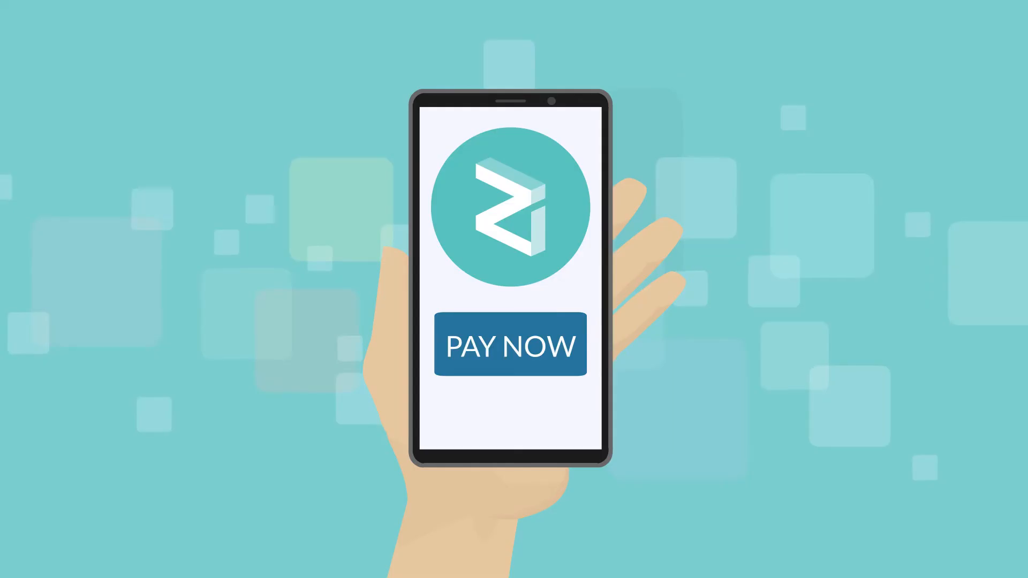
left_click(509, 344)
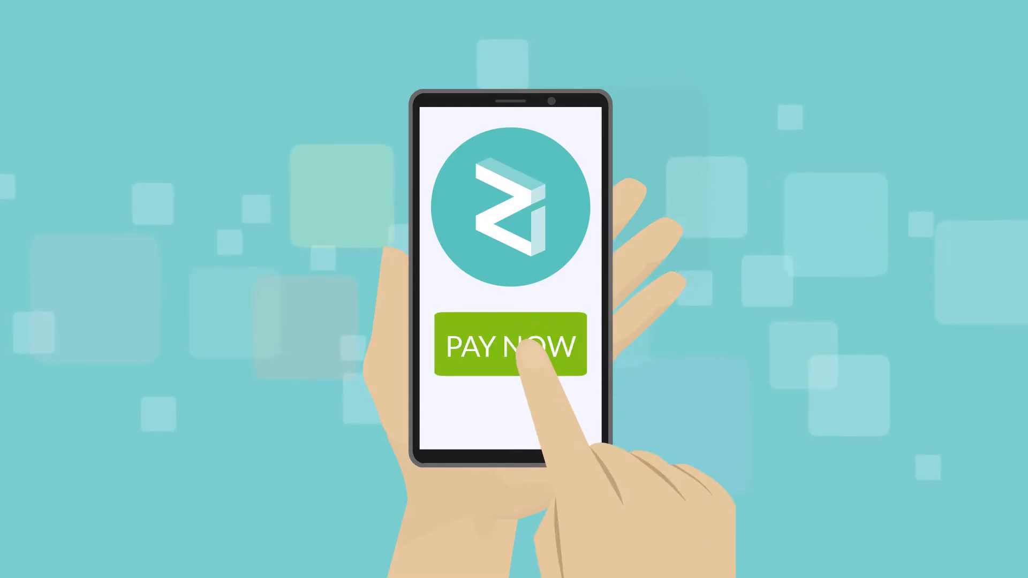